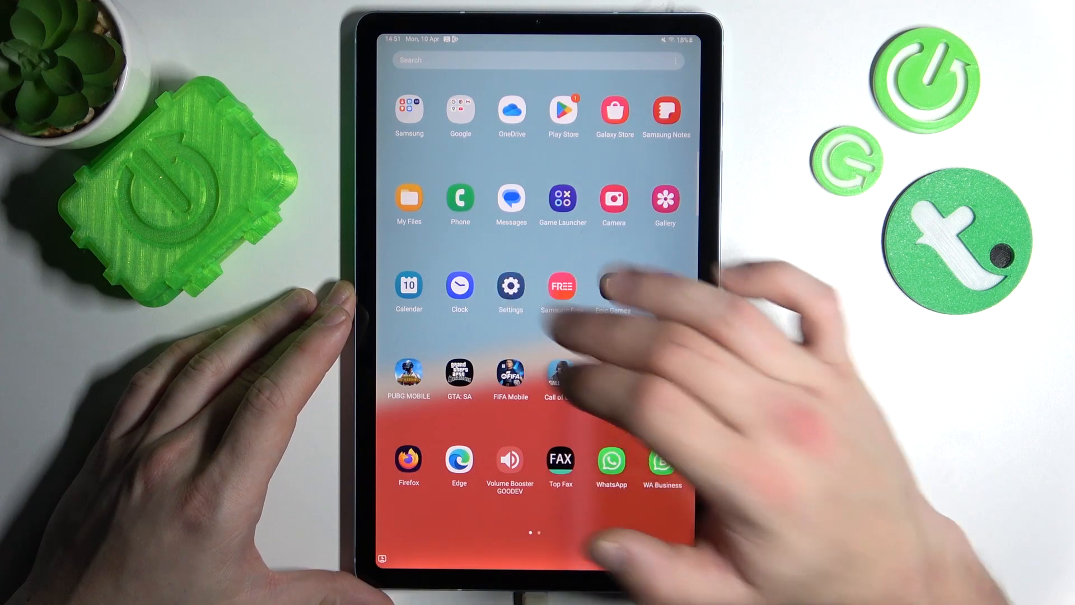
Launch the Settings app from the home screen.
{"action": "left_click", "coordinate": [511, 285]}
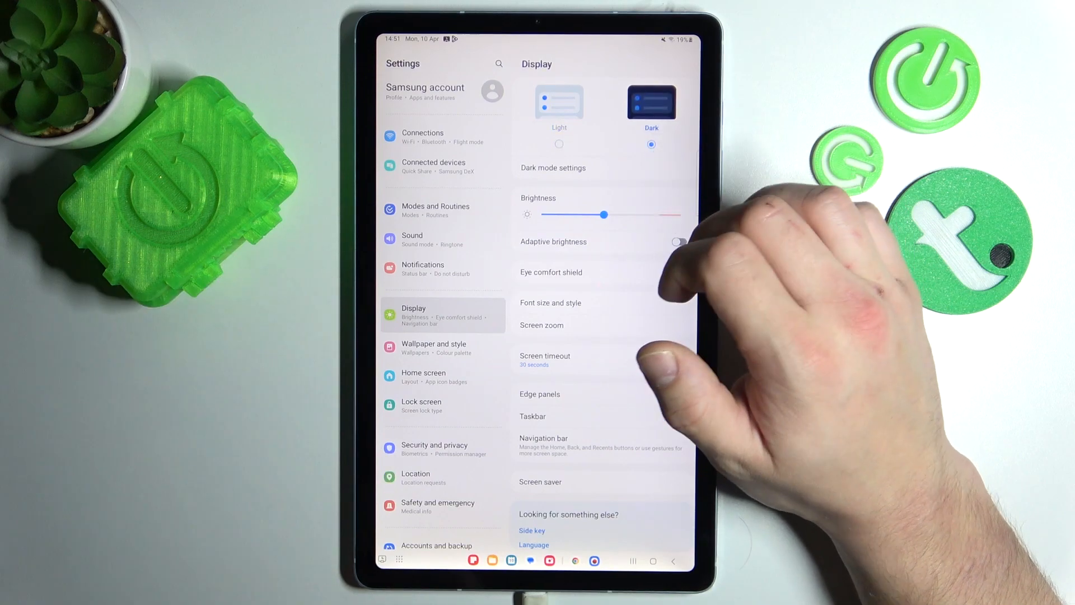
Schedule dark mode to turn on automatically from sunset to sunrise.
{"action": "left_click", "coordinate": [553, 168]}
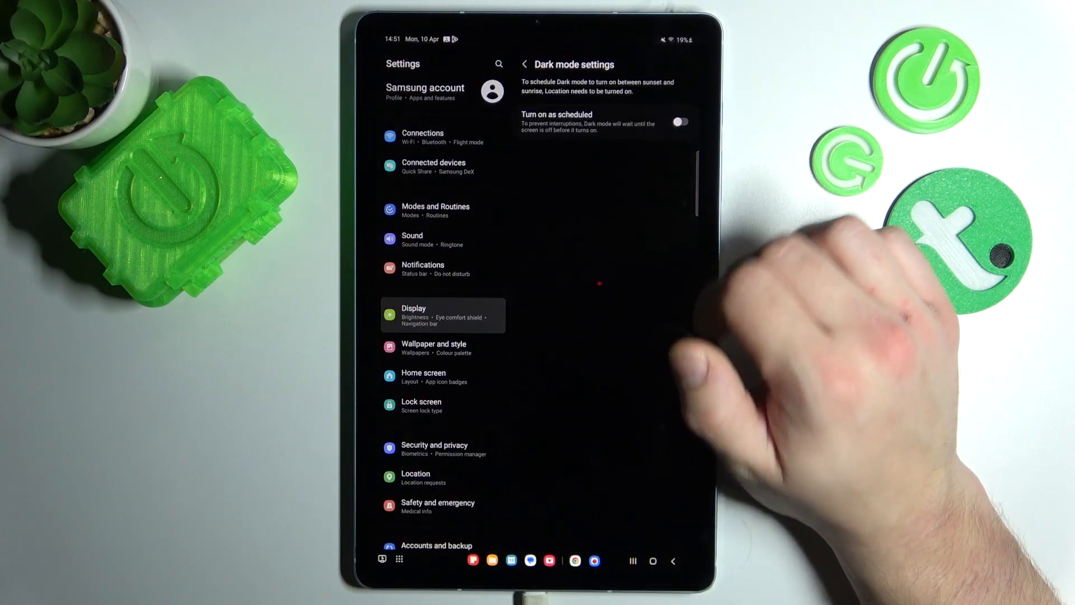
{"action": "left_click", "coordinate": [679, 123]}
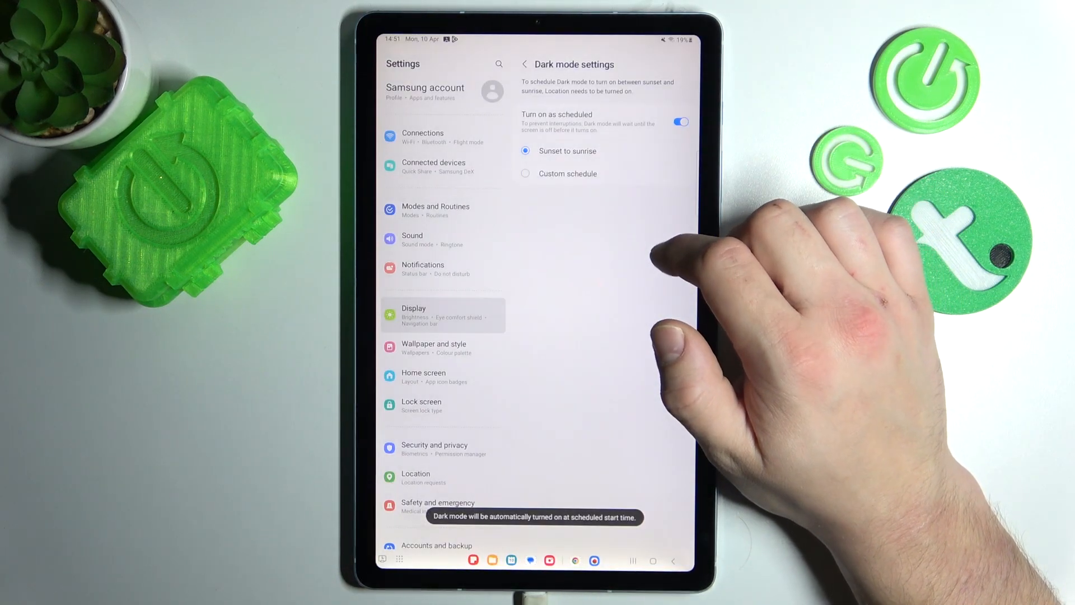
{"action": "left_click", "coordinate": [525, 63]}
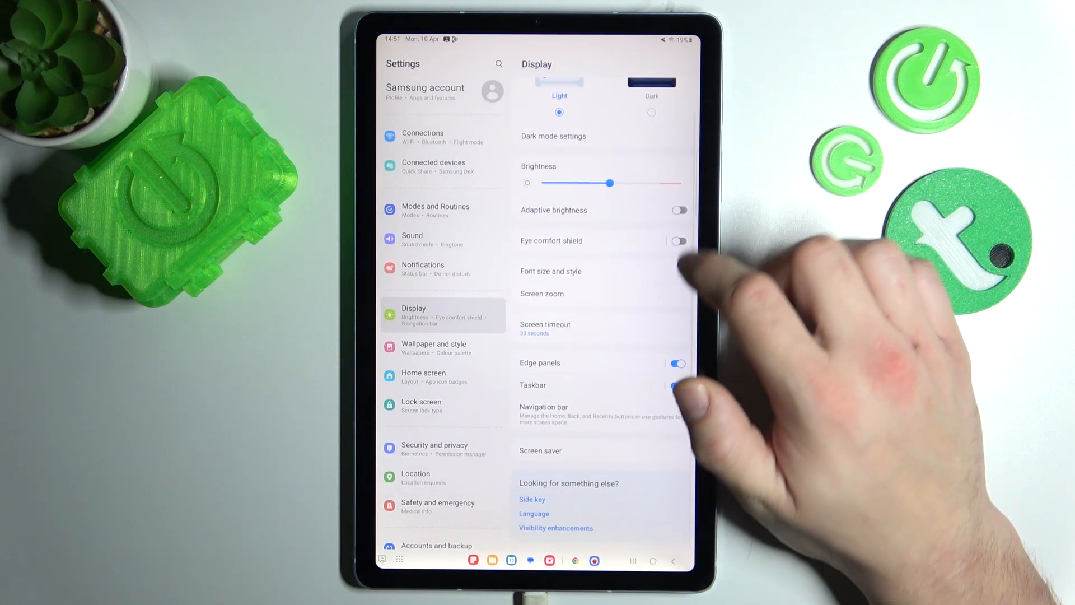
{"action": "left_click", "coordinate": [679, 241]}
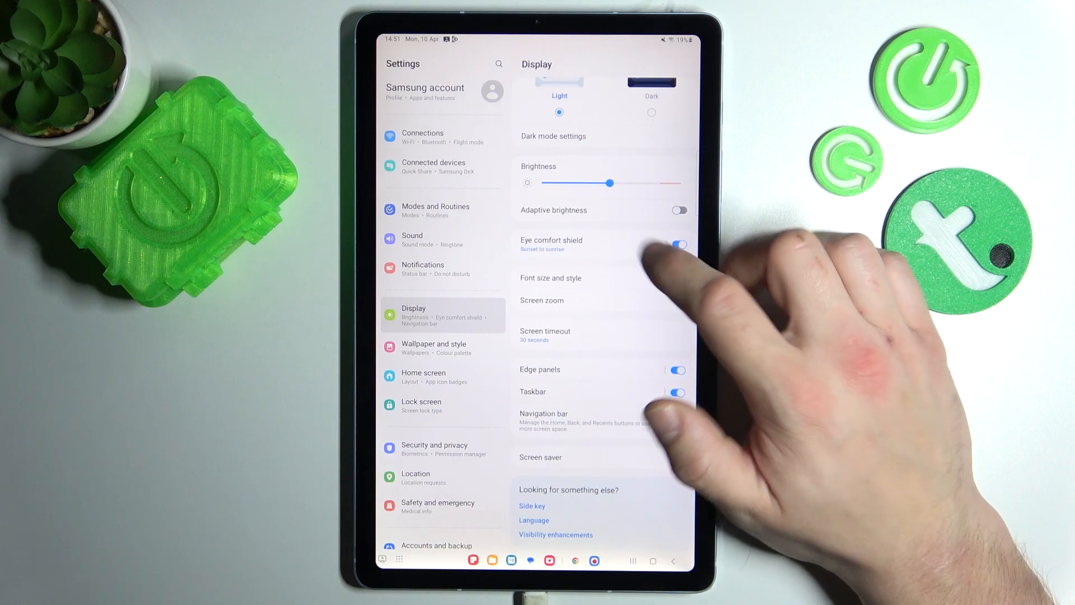
{"action": "left_click", "coordinate": [551, 243]}
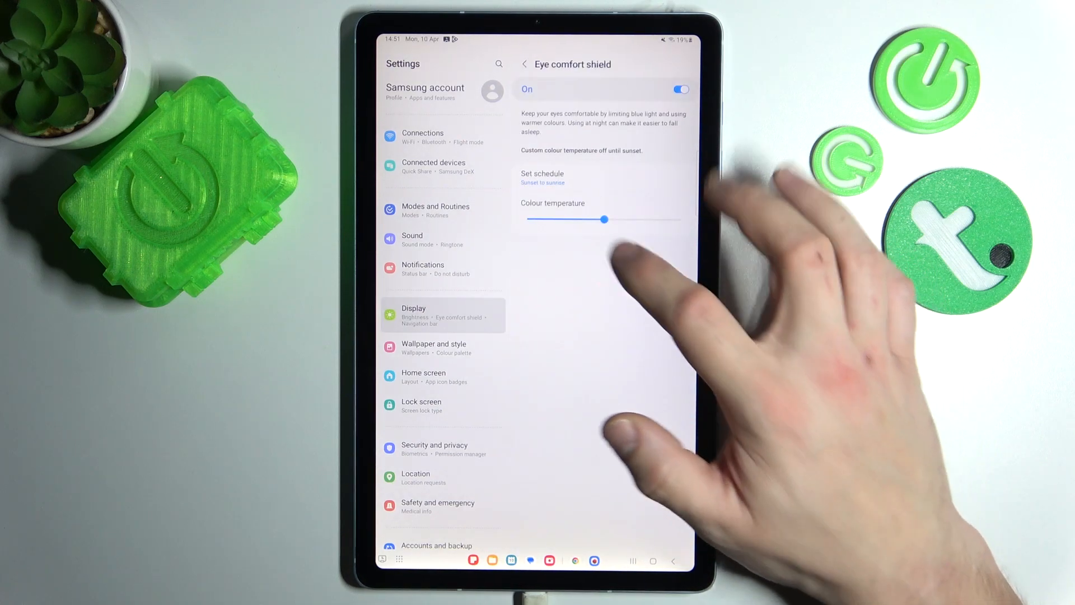
{"action": "left_click_drag", "start_coordinate": [604, 218], "coordinate": [576, 218]}
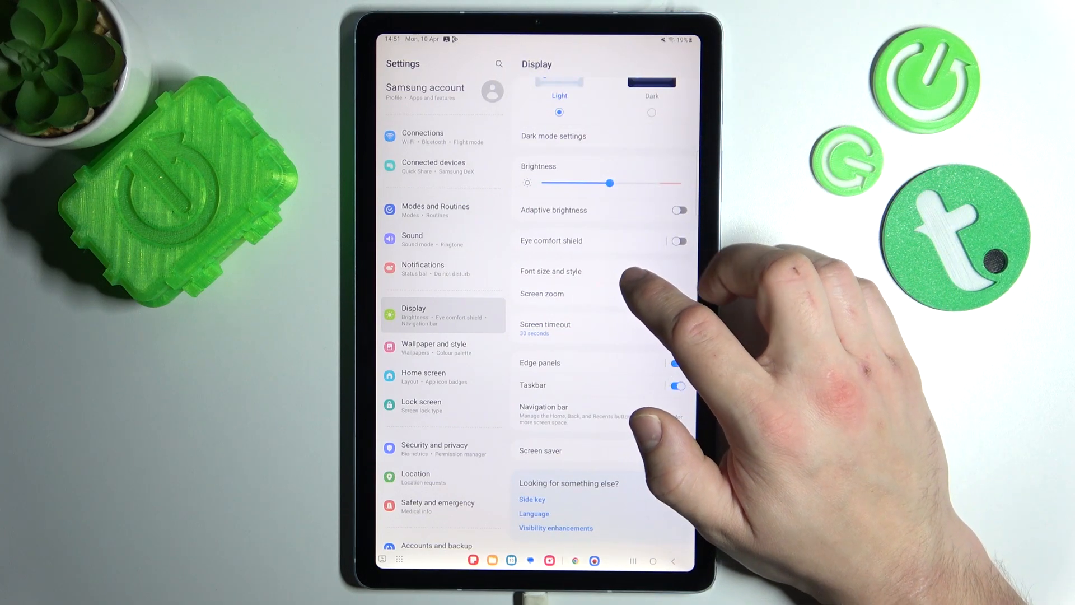
Enlarge the system font size and set the font style to SamsungOne.
{"action": "left_click", "coordinate": [551, 271]}
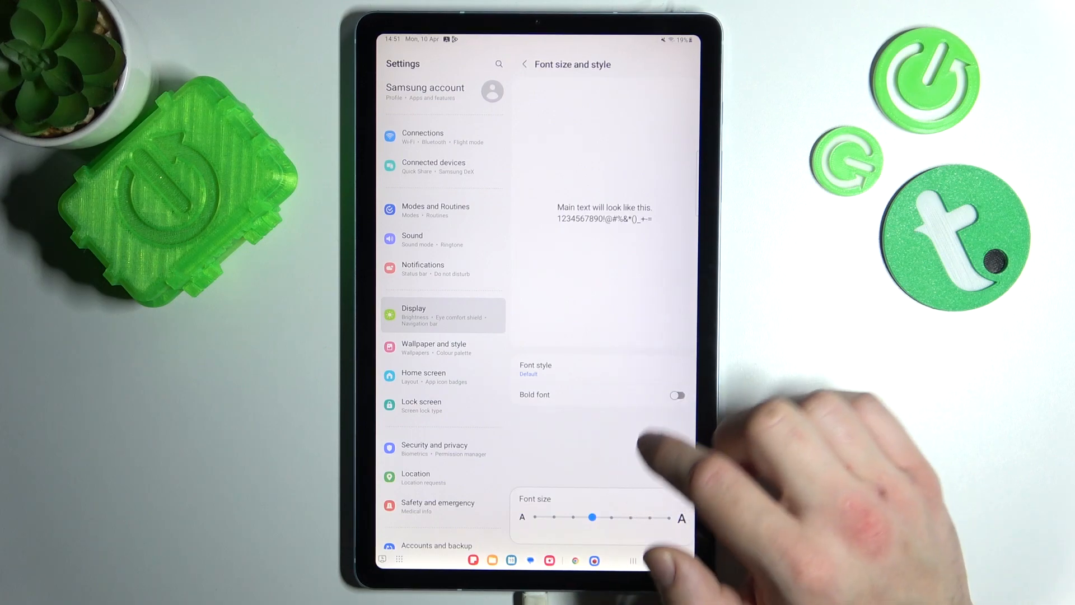
{"action": "left_click_drag", "start_coordinate": [593, 518], "coordinate": [610, 518]}
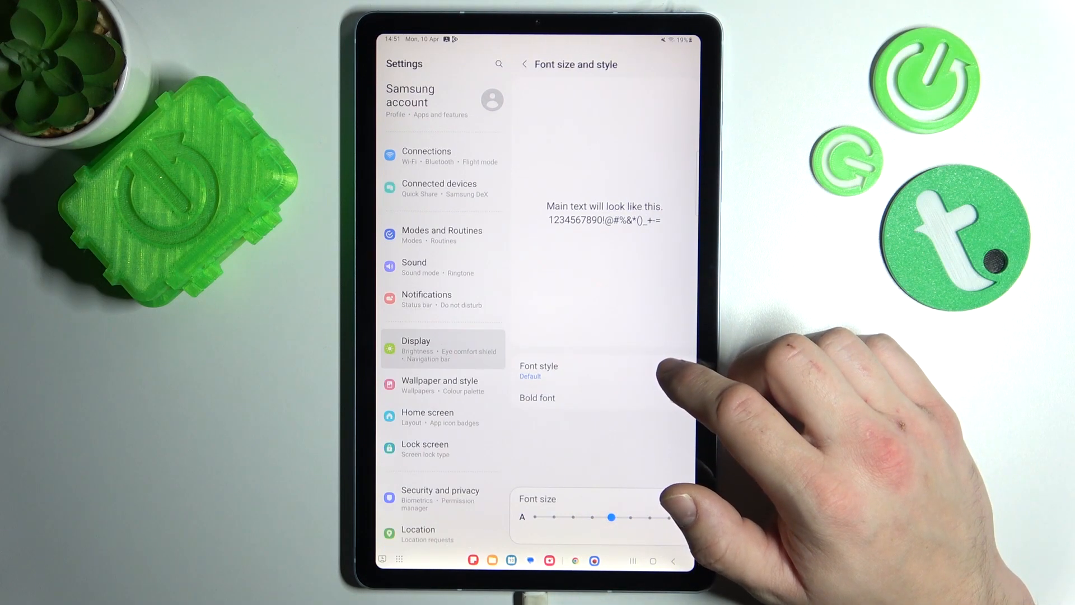
{"action": "left_click", "coordinate": [539, 371]}
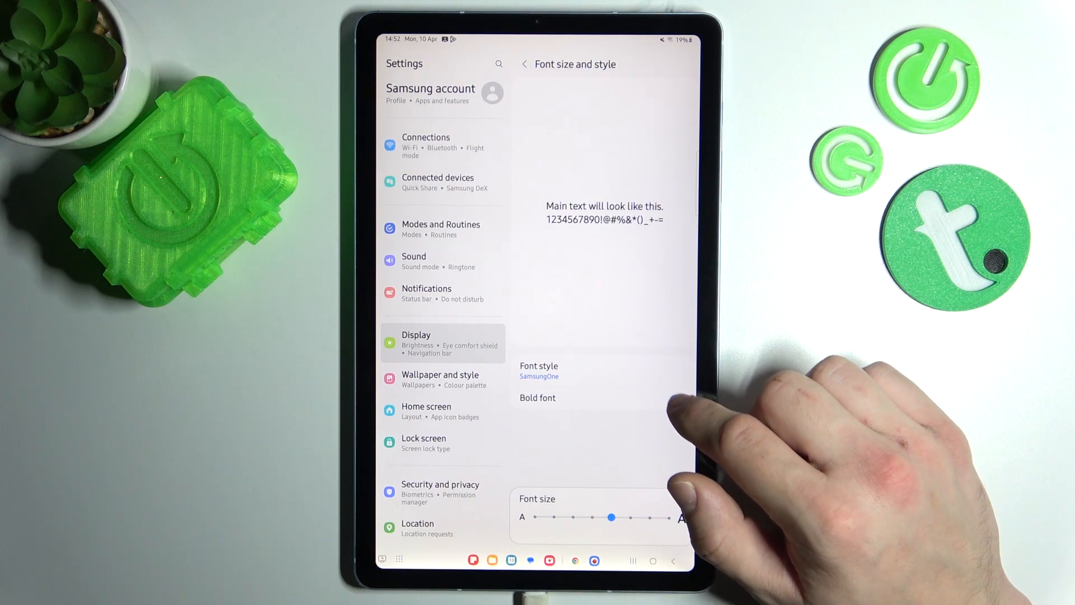
{"action": "left_click", "coordinate": [525, 64]}
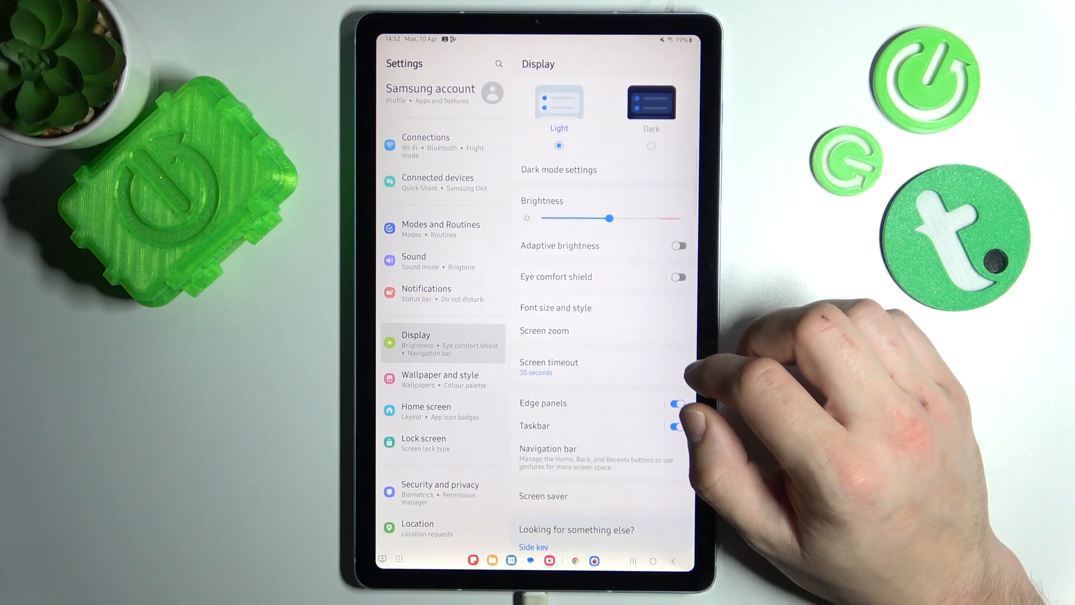
Review Screen zoom, then set the screen timeout to 30 minutes.
{"action": "left_click", "coordinate": [544, 330]}
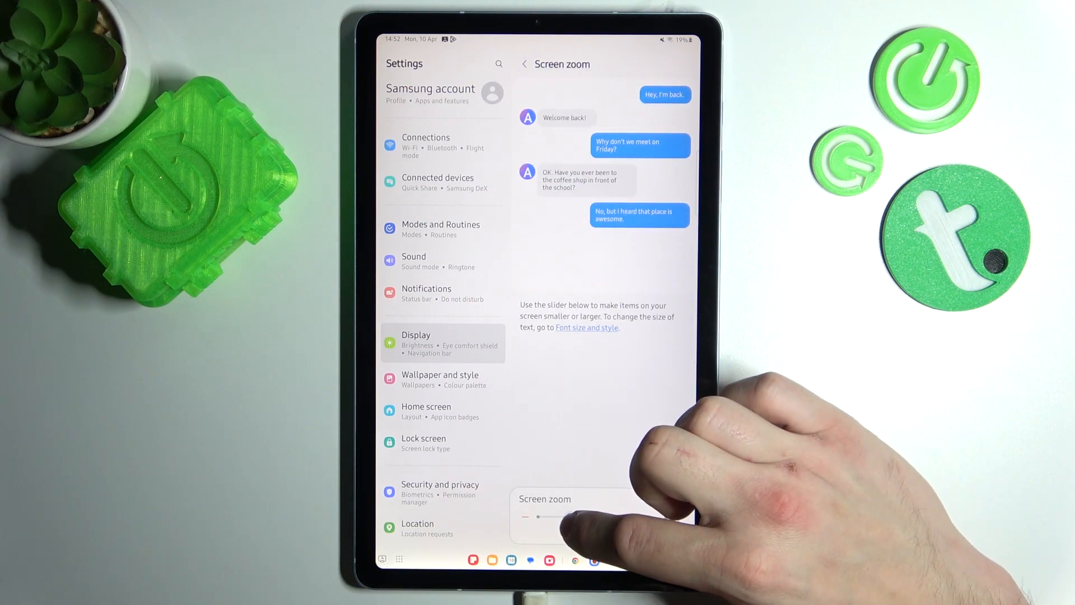
{"action": "left_click", "coordinate": [524, 64]}
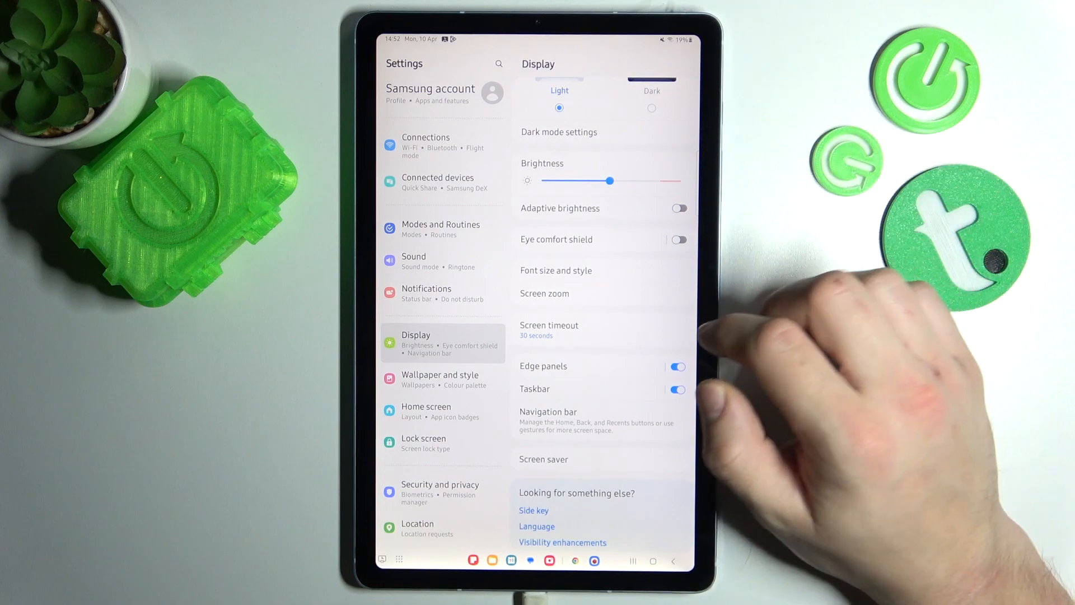
{"action": "left_click", "coordinate": [549, 329]}
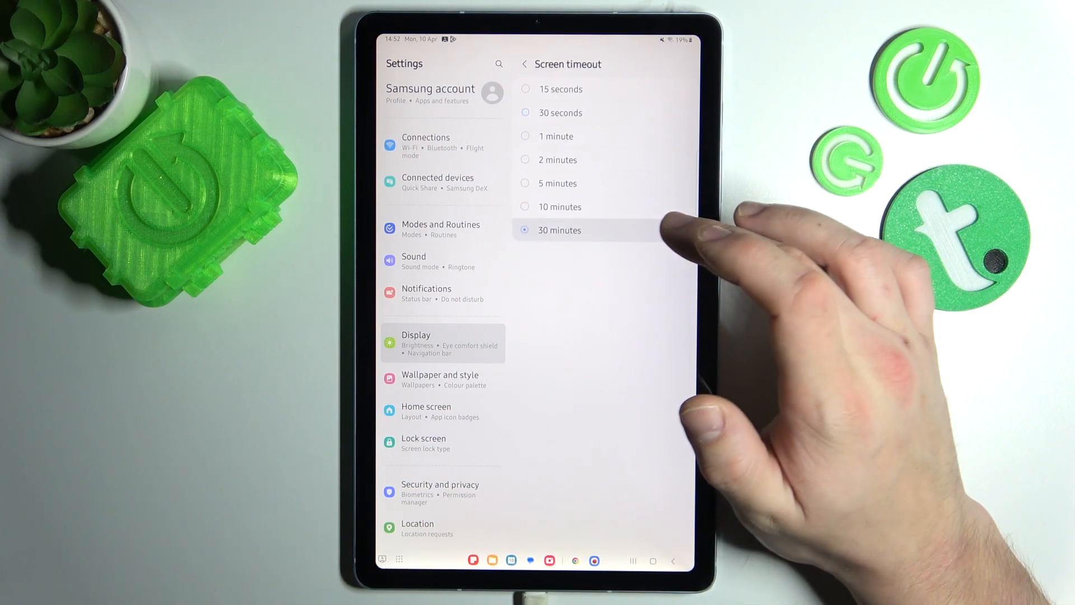
{"action": "left_click", "coordinate": [523, 64]}
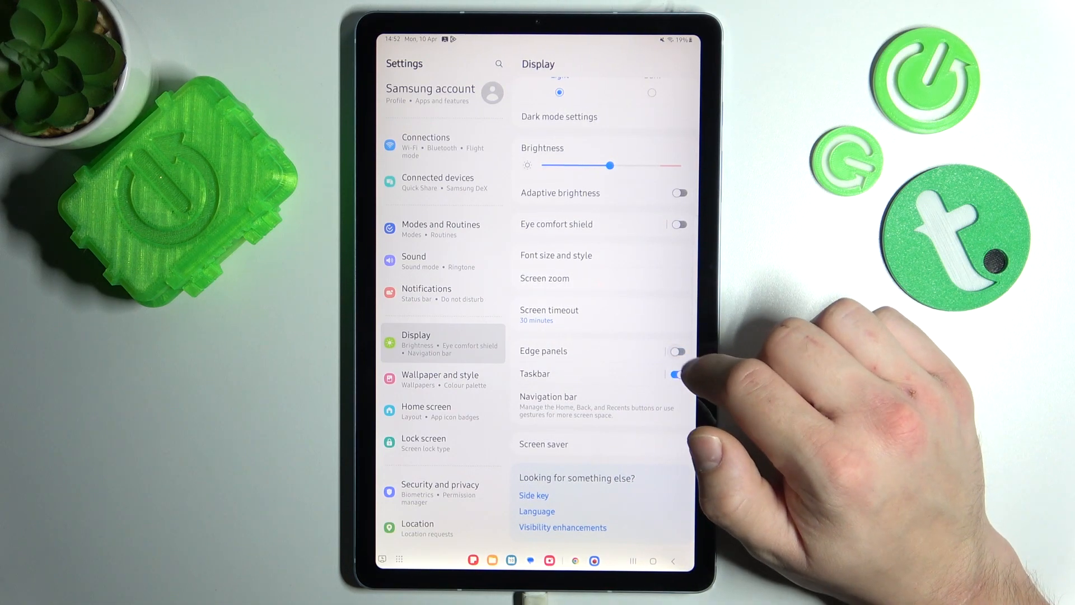
Switch Edge panels on and toggle the Taskbar off then back on.
{"action": "left_click", "coordinate": [677, 351]}
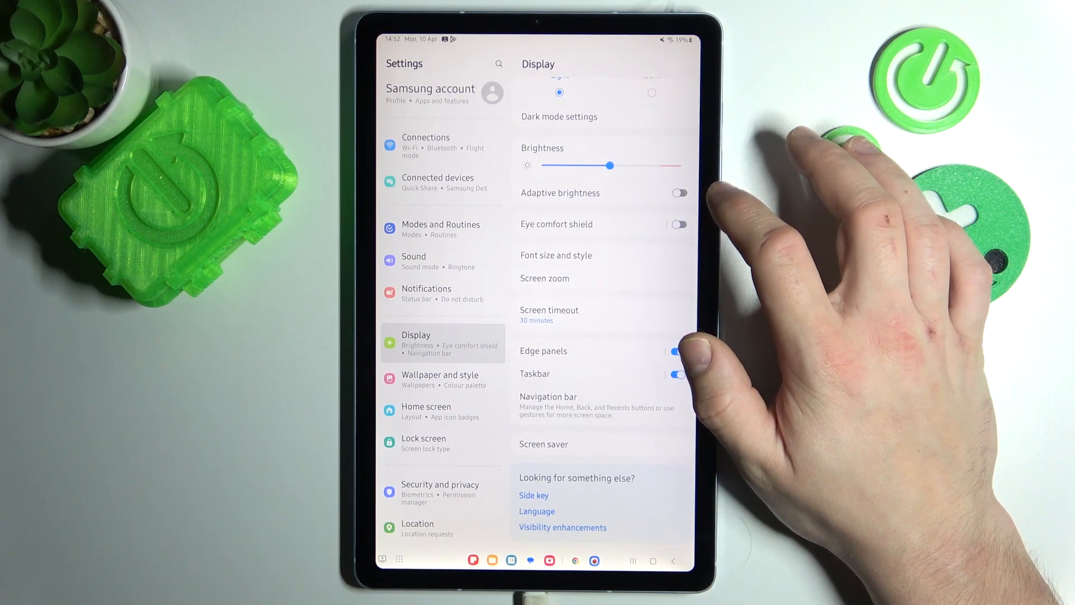
{"action": "left_click", "coordinate": [677, 374]}
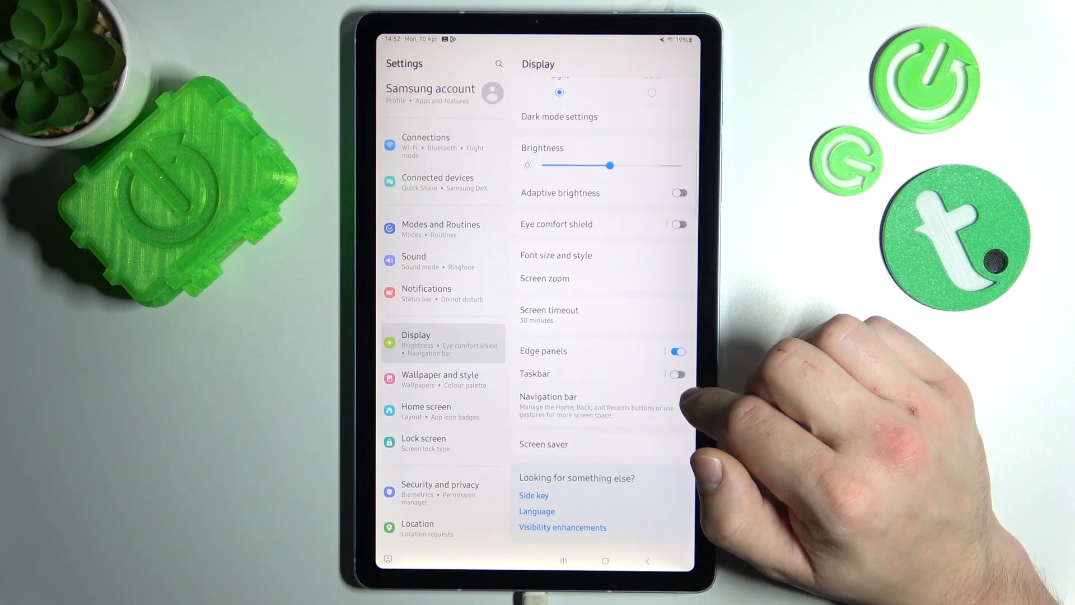
{"action": "left_click", "coordinate": [678, 374]}
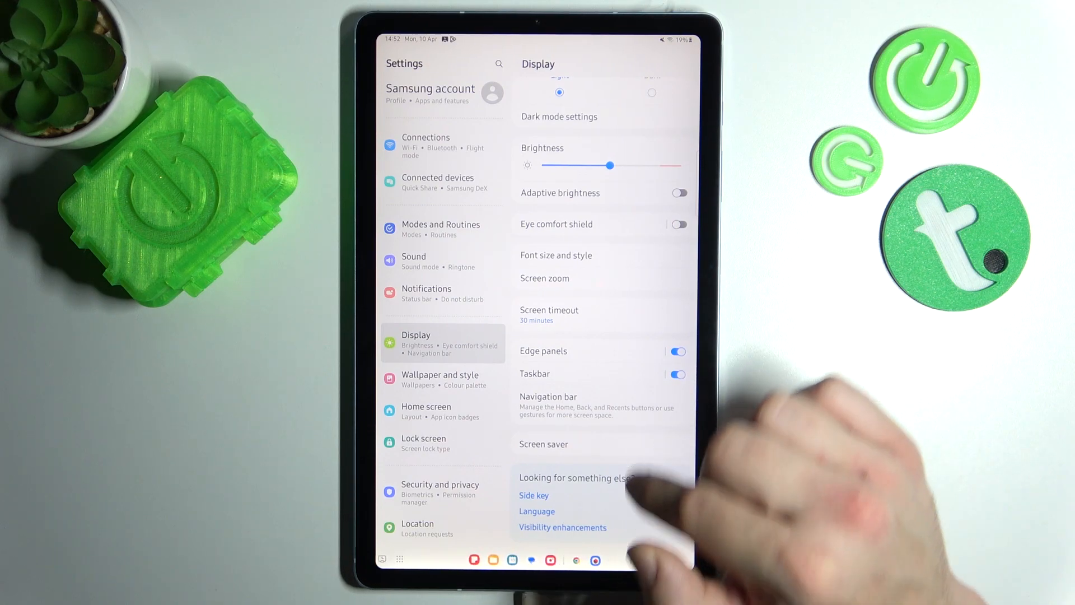
Change the navigation bar from buttons to swipe gestures and view its extra options.
{"action": "left_click", "coordinate": [547, 396]}
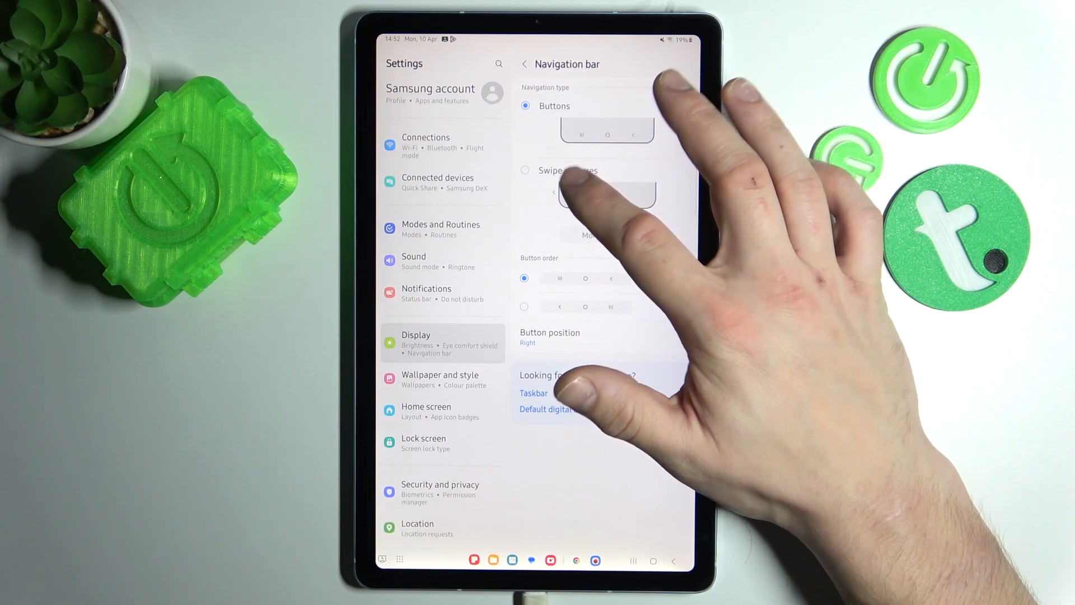
{"action": "left_click", "coordinate": [526, 170]}
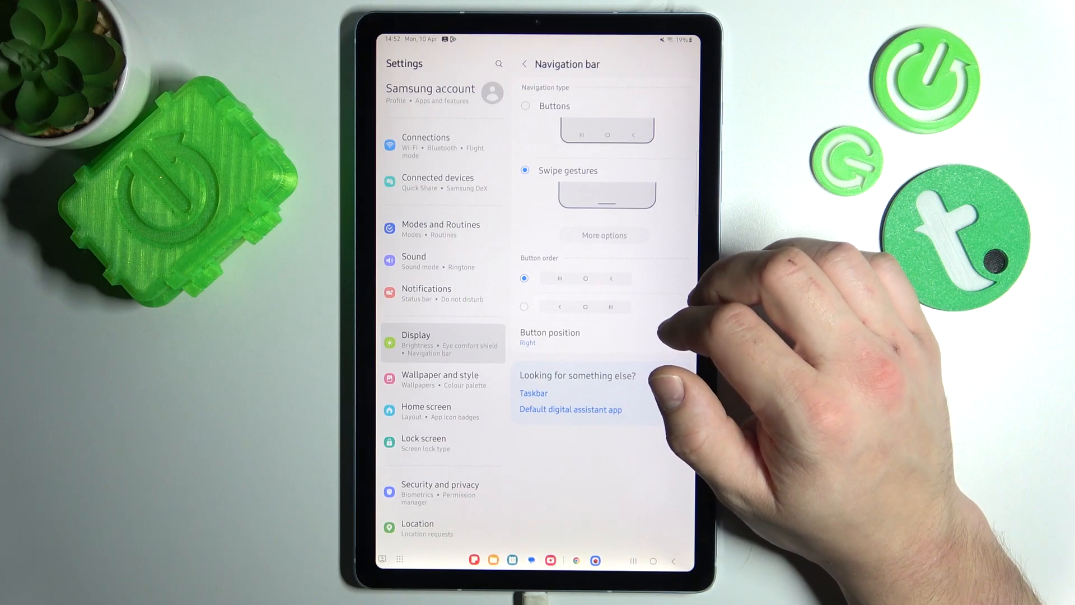
{"action": "left_click", "coordinate": [605, 235]}
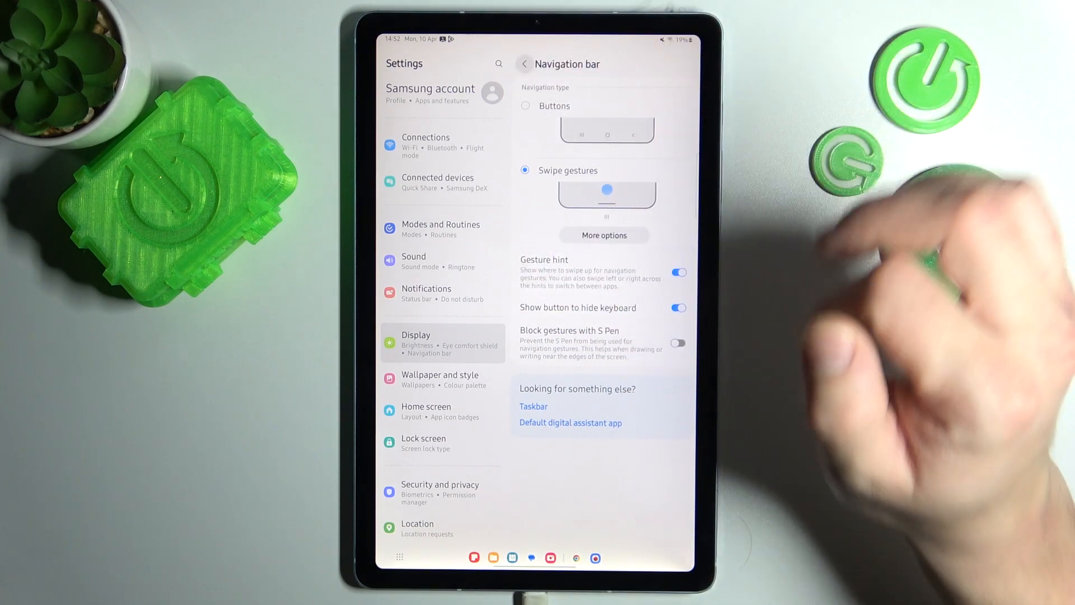
{"action": "left_click", "coordinate": [523, 63]}
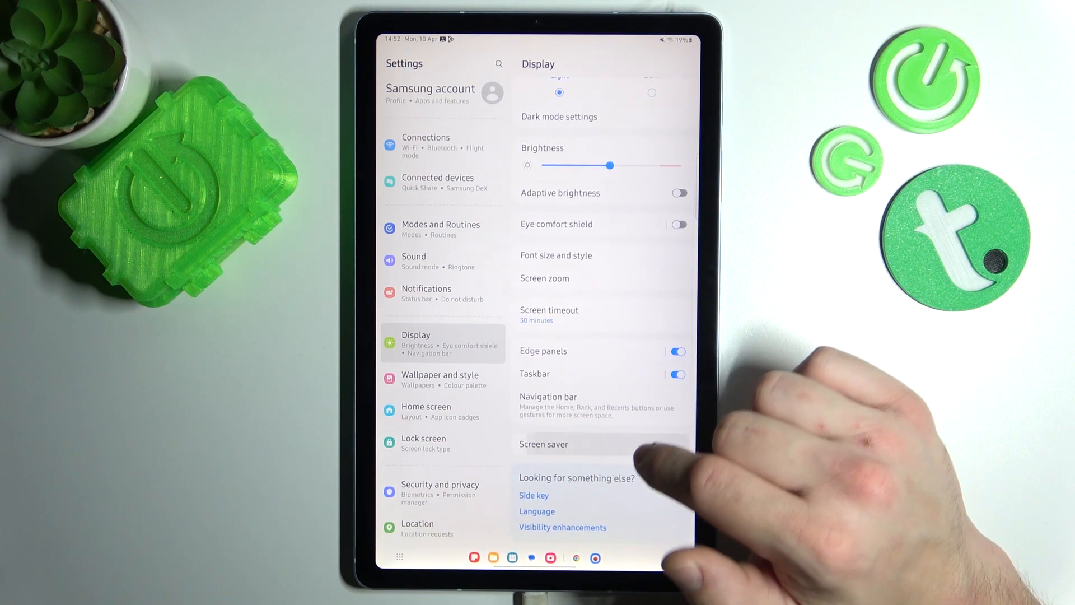
{"action": "left_click", "coordinate": [543, 444]}
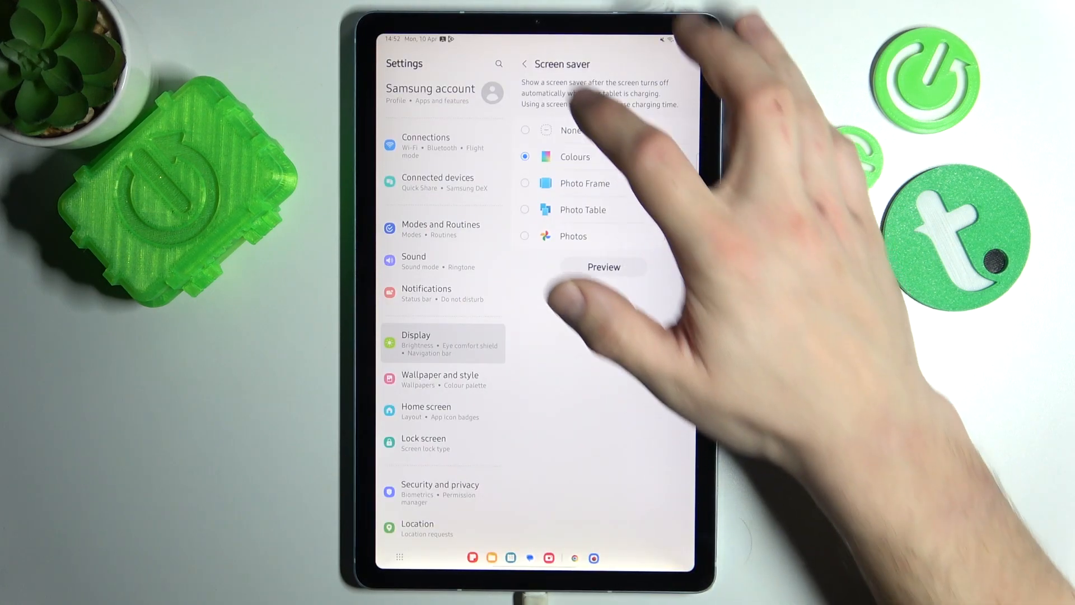
{"action": "left_click", "coordinate": [524, 64]}
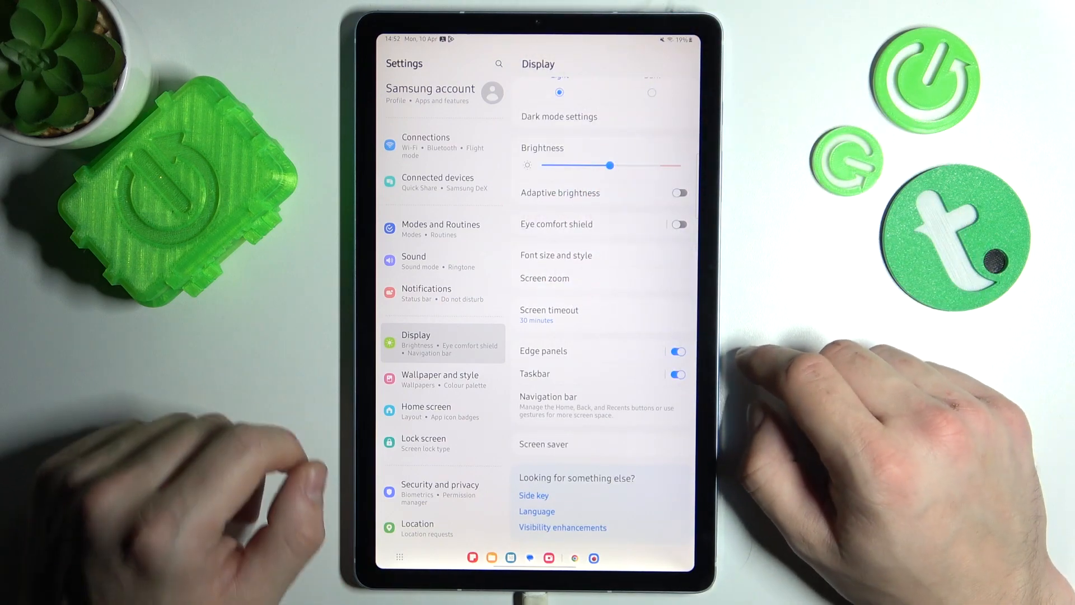